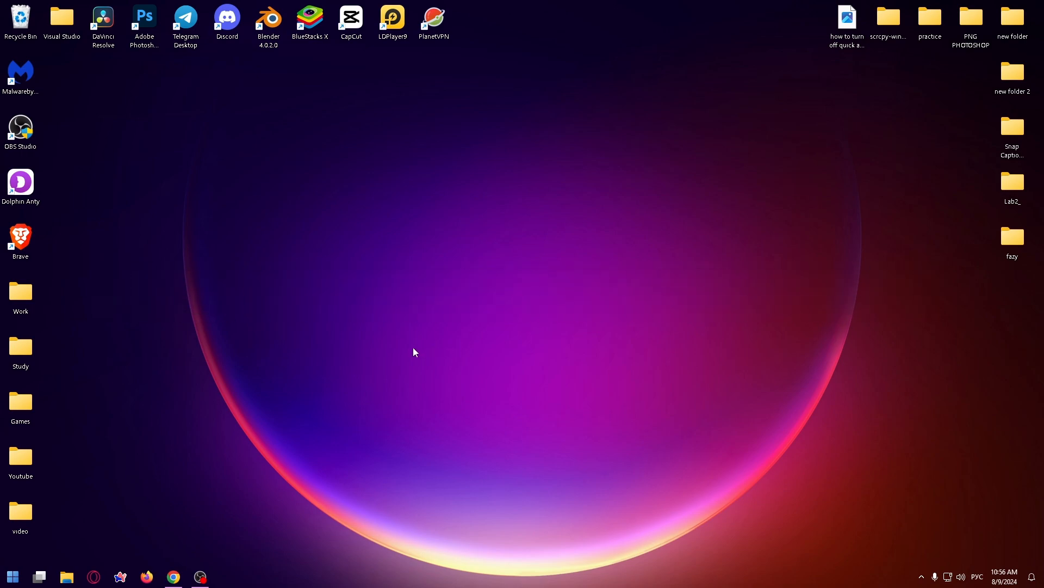
mouse_move(413, 340)
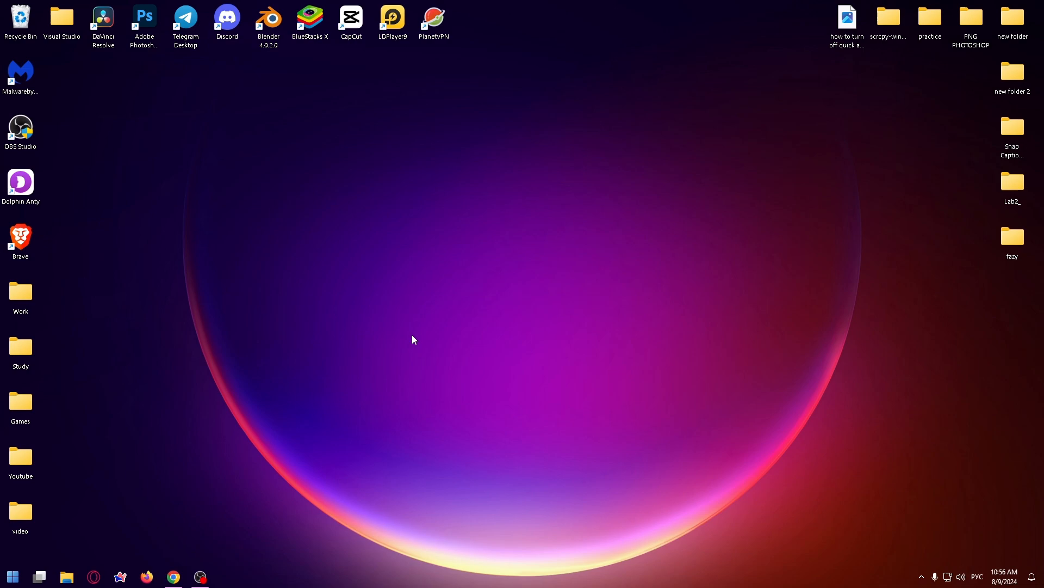
mouse_move(412, 348)
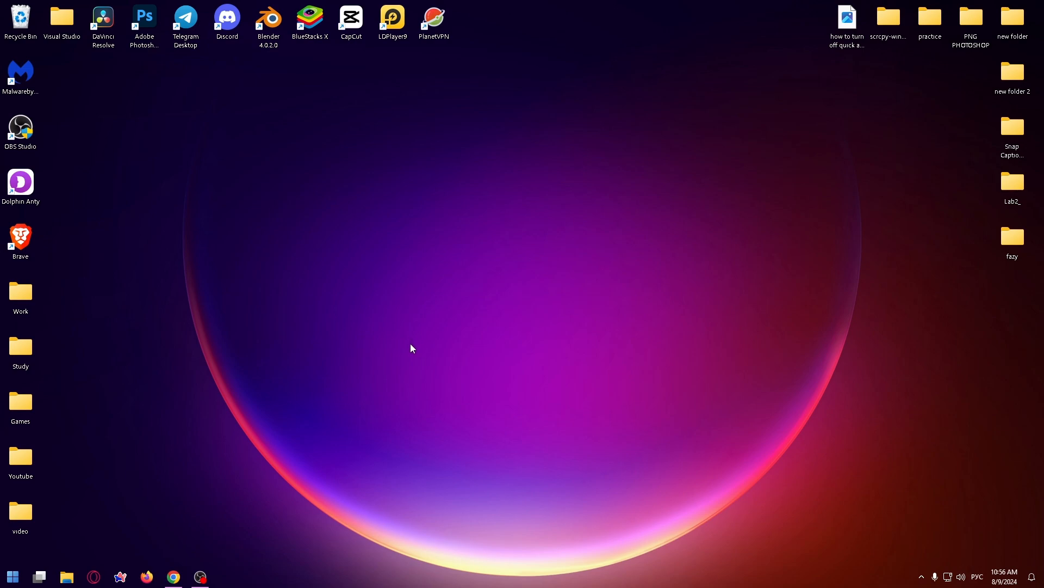
mouse_move(408, 358)
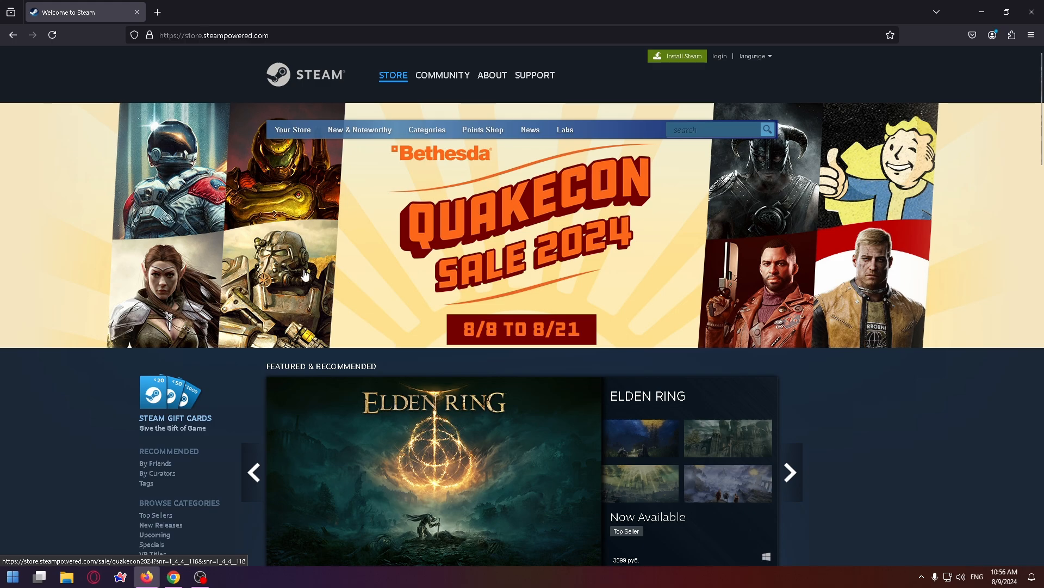
mouse_move(677, 56)
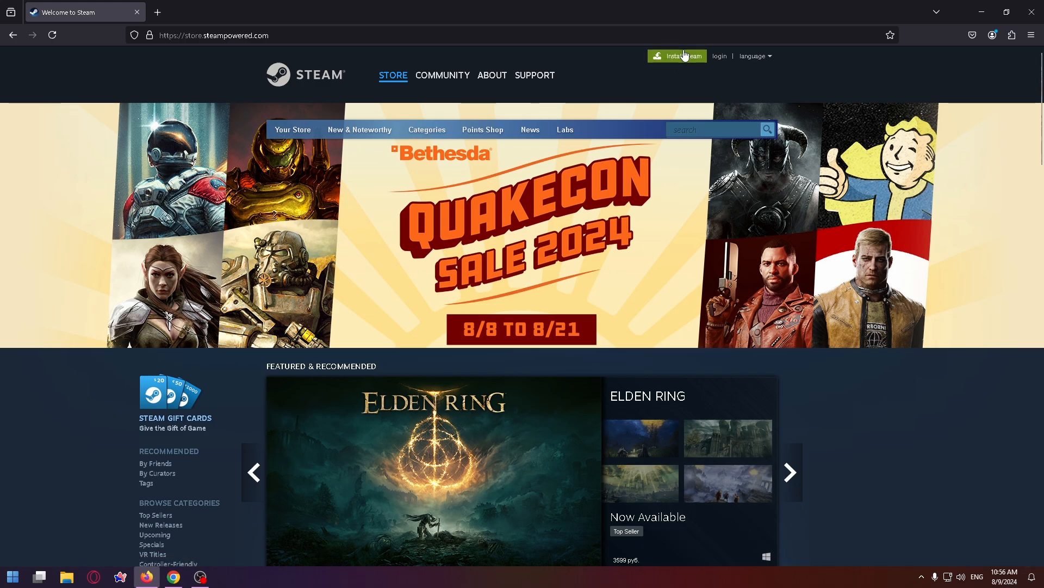
Download SteamSetup.exe for Windows from the Steam site and launch it from Firefox downloads.
click(492, 75)
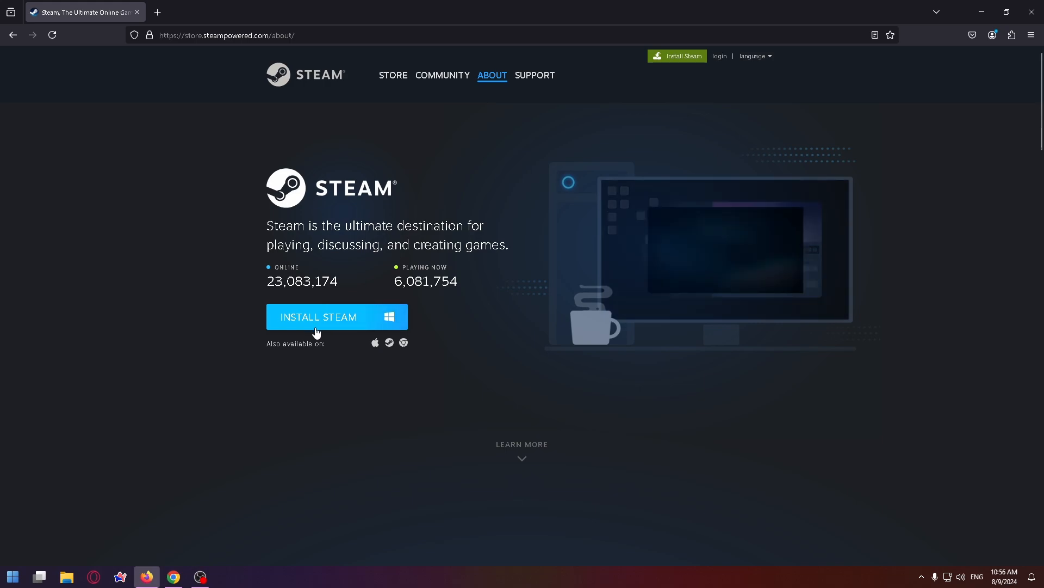
click(317, 316)
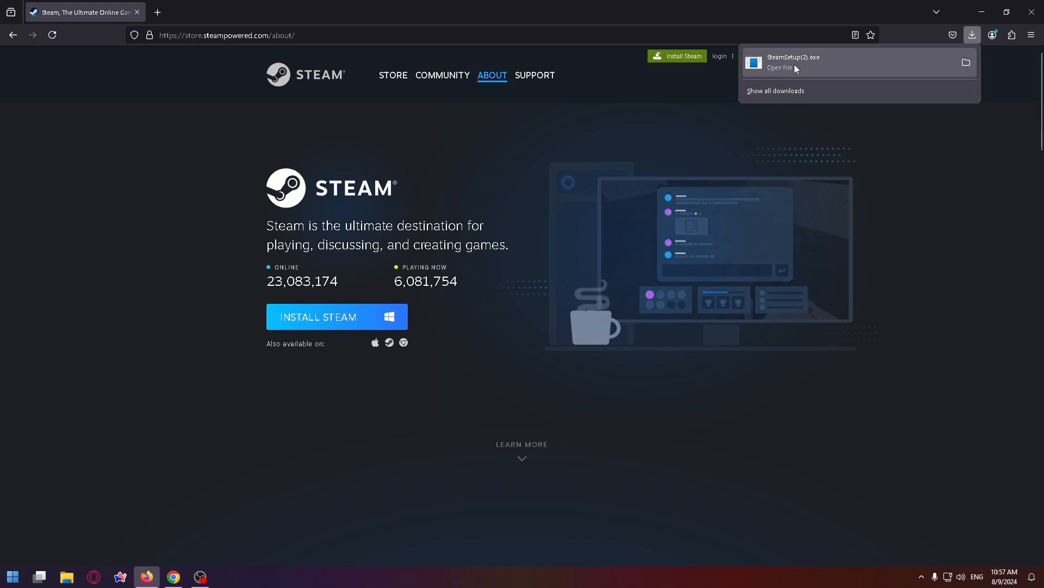
click(793, 62)
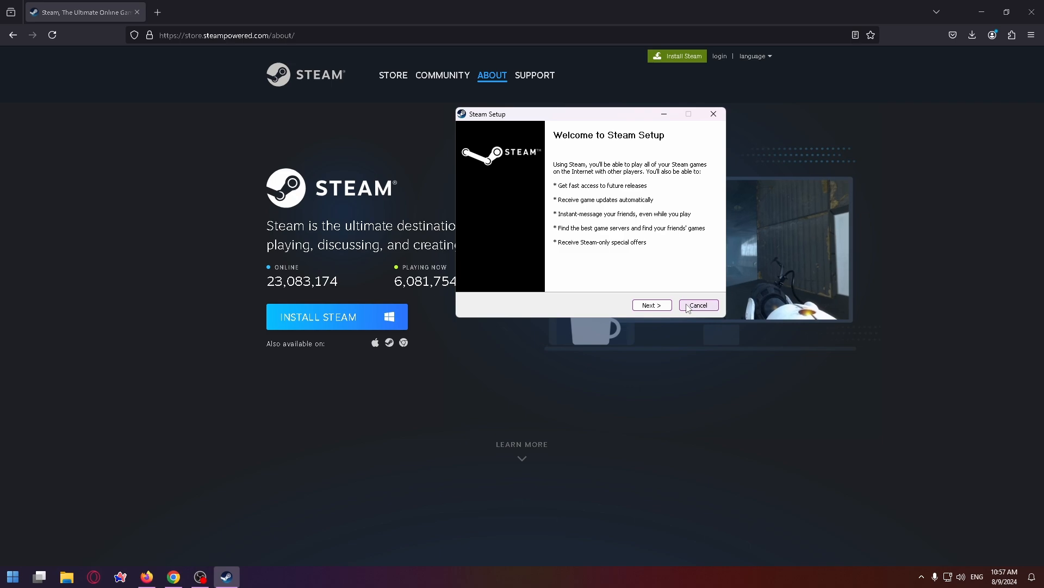
Advance past the Steam Setup welcome screen to install the client.
click(698, 305)
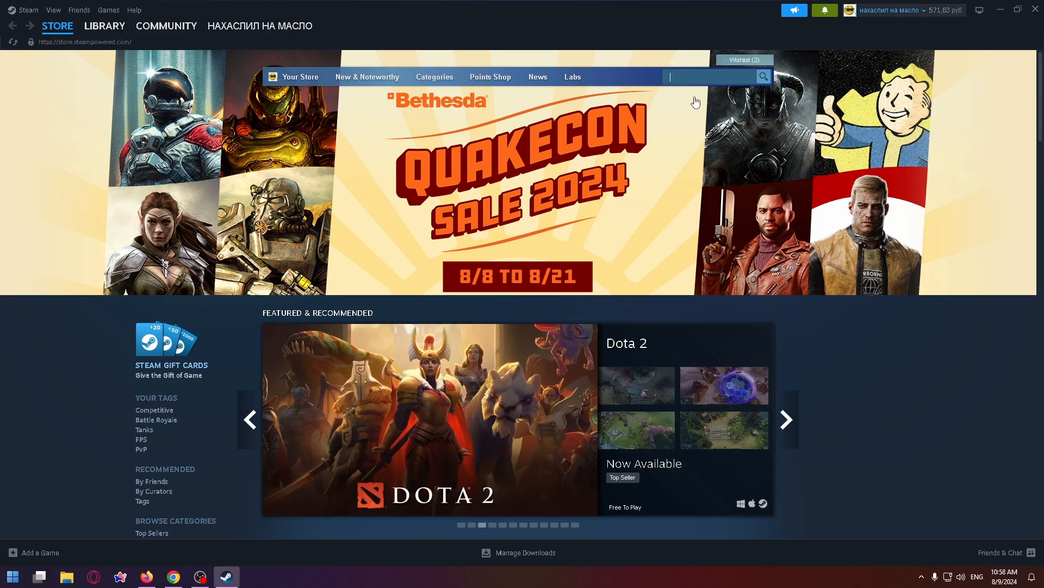
Search the Steam store for 'once human' and go to the Once Human page.
click(713, 77)
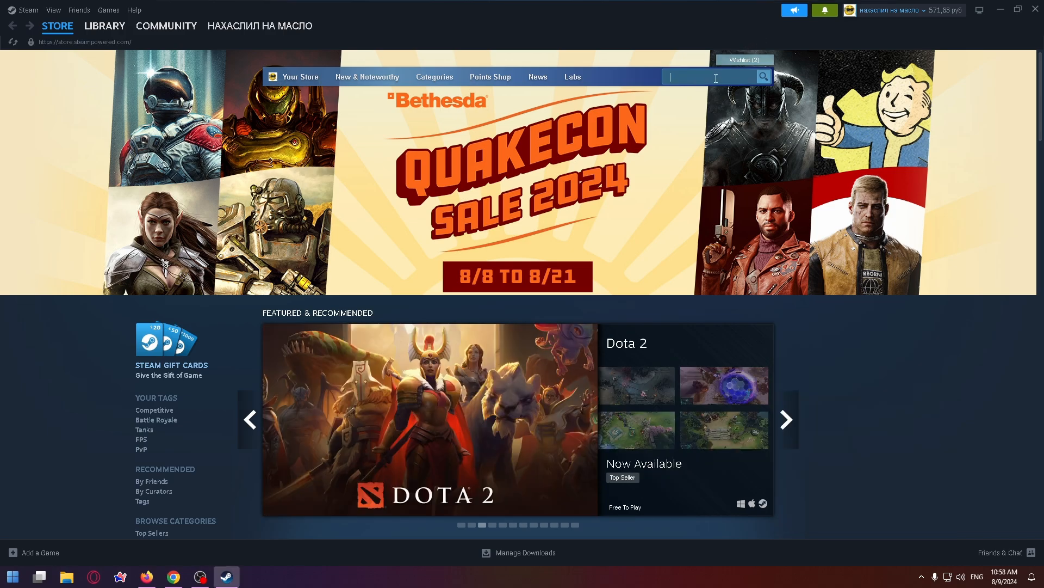
text(once huma)
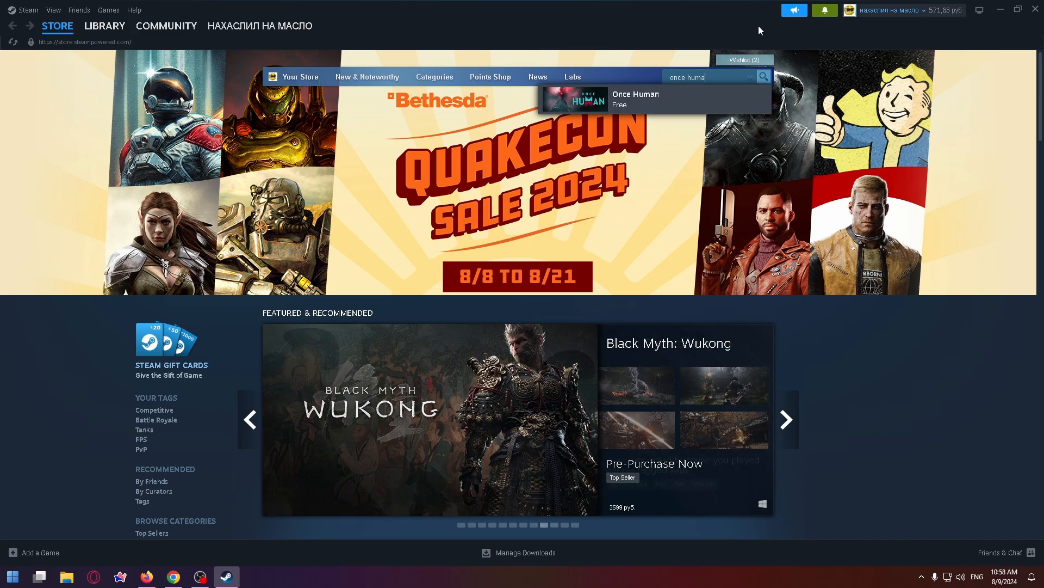
text(counter)
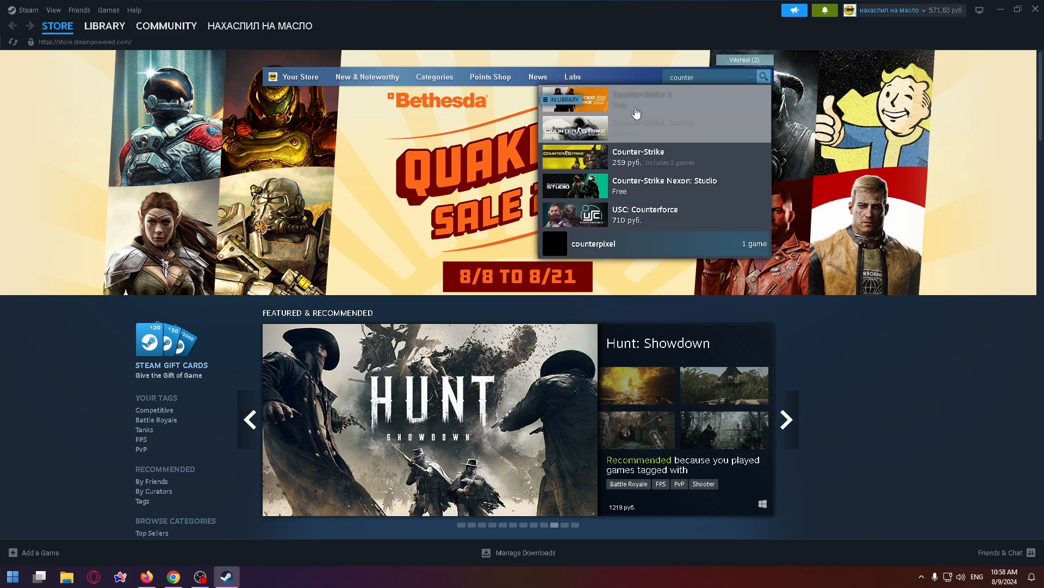
text(once human)
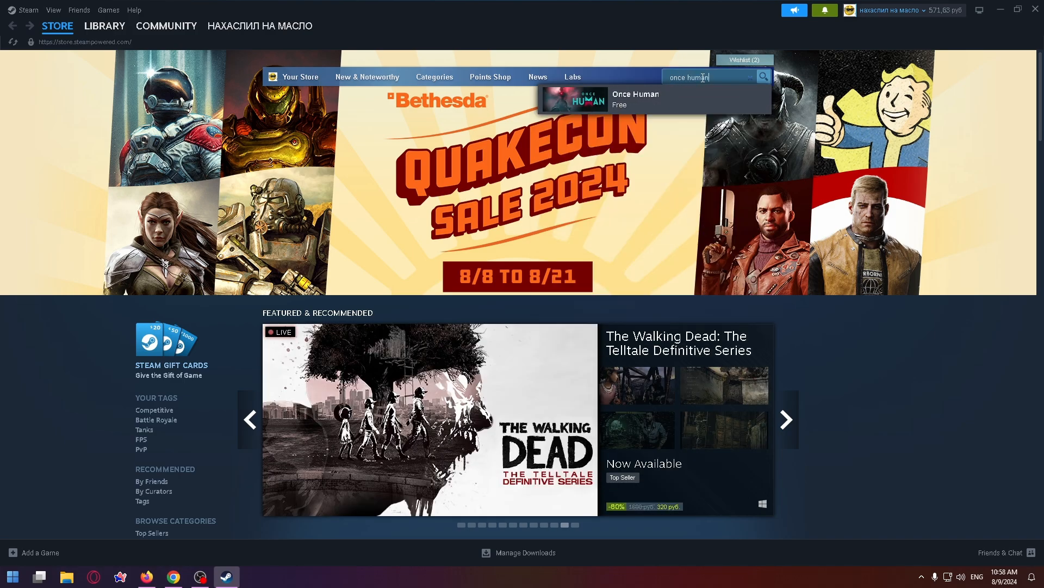
click(634, 99)
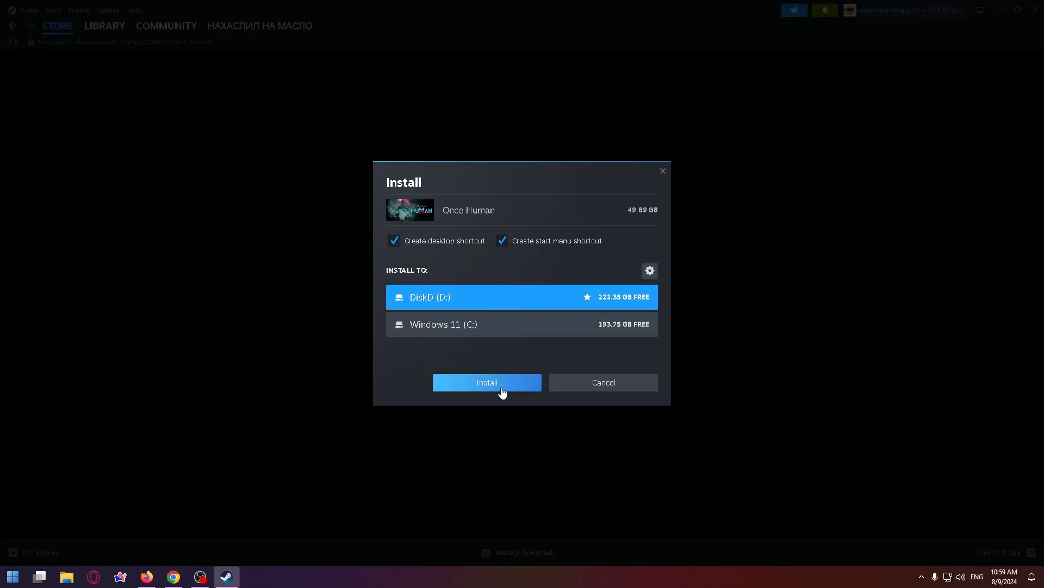
Install Once Human on DiskD (D:), accept its EULA and view the download at 0%.
click(486, 382)
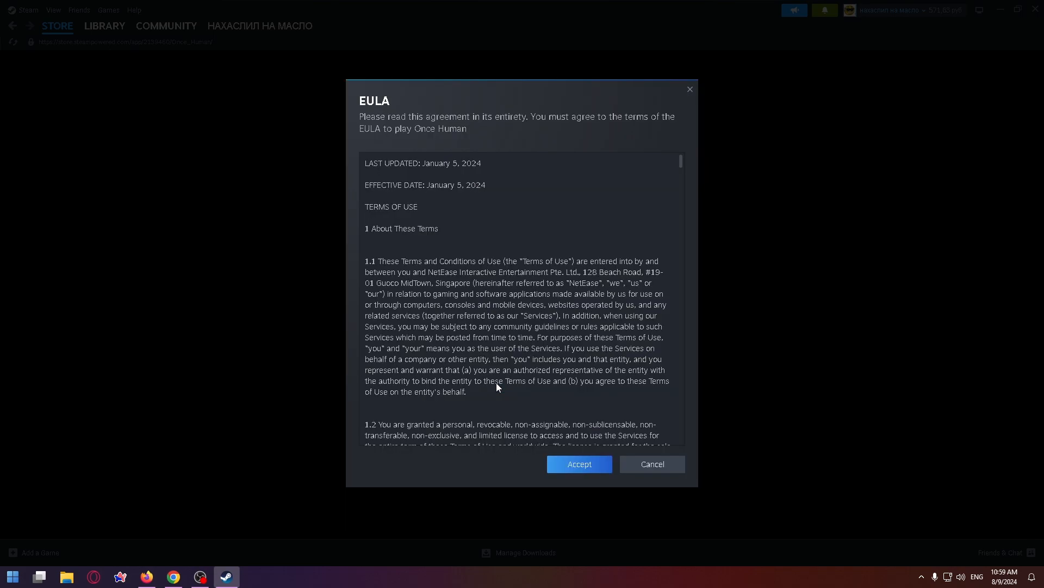
click(578, 464)
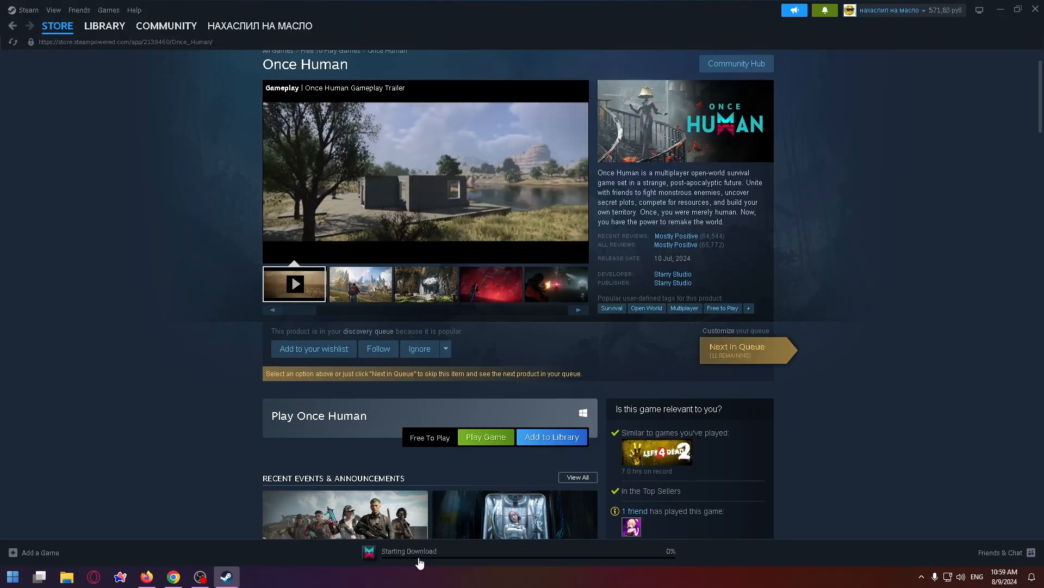
click(103, 26)
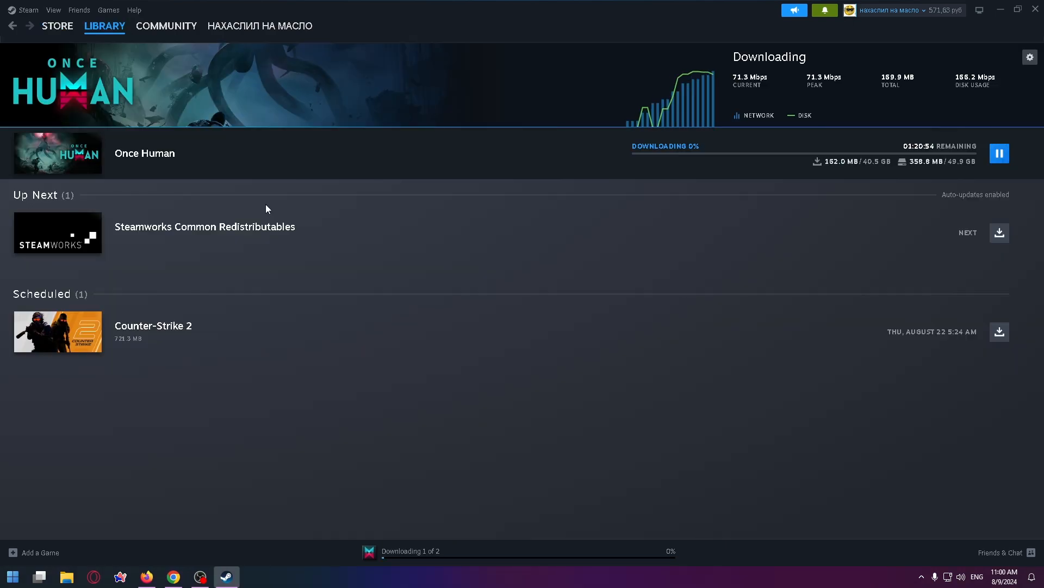